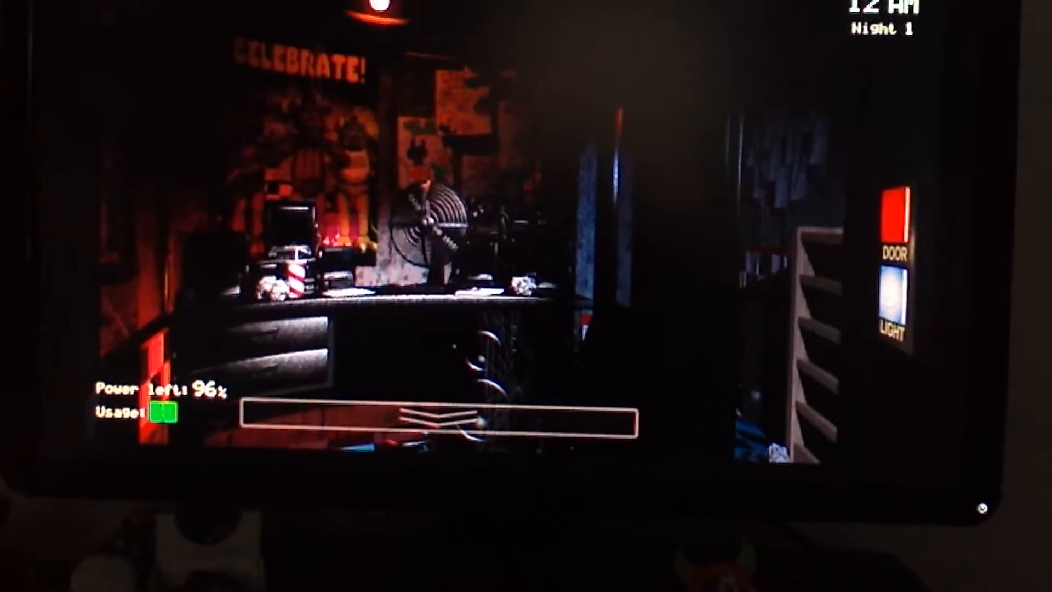
- Begin Night 1 and face the right door beside its DOOR and LIGHT buttons
click(437, 416)
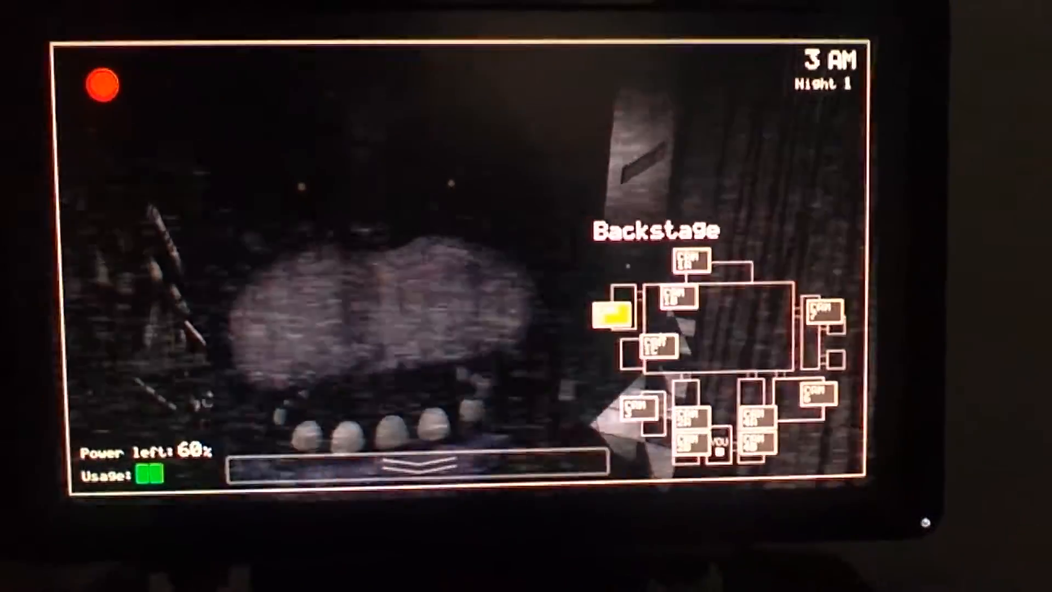
- Lower the camera monitor via the bottom bar and face the left door panel
click(429, 463)
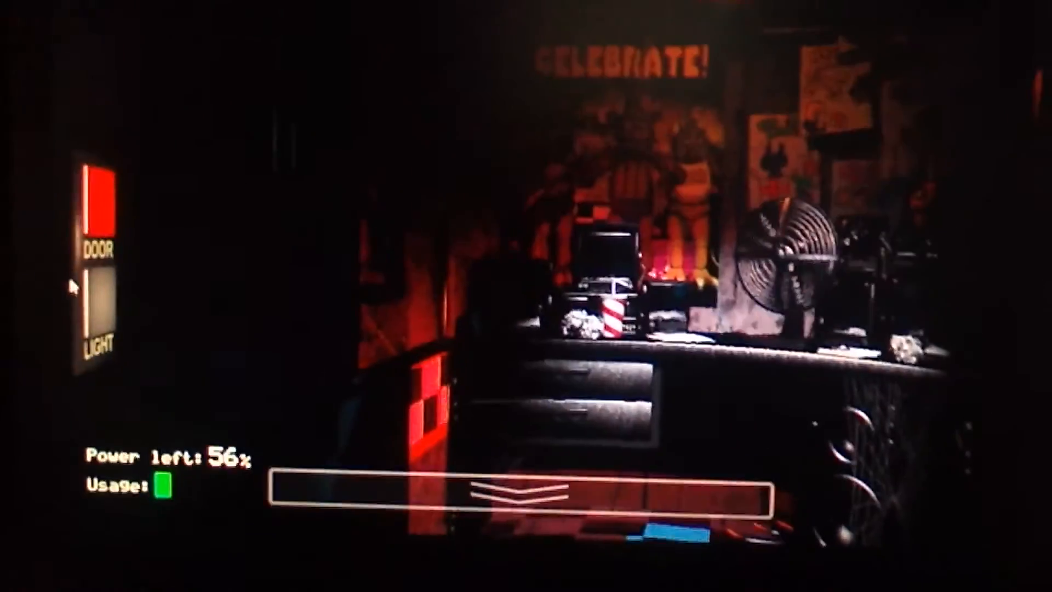
- Flash the left door LIGHT, then raise the monitor back to the Backstage camera
click(101, 315)
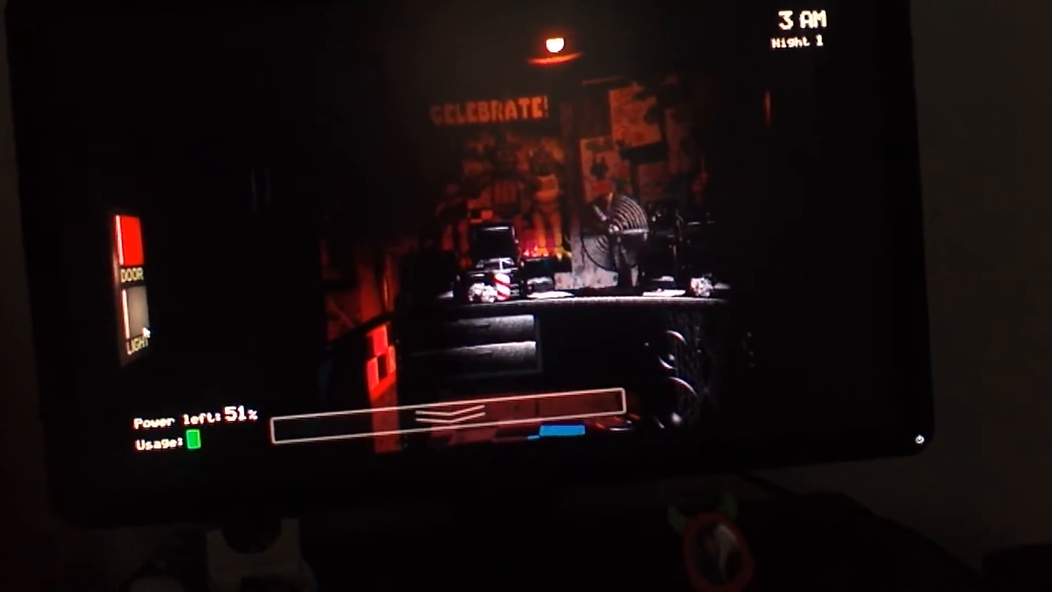
click(429, 417)
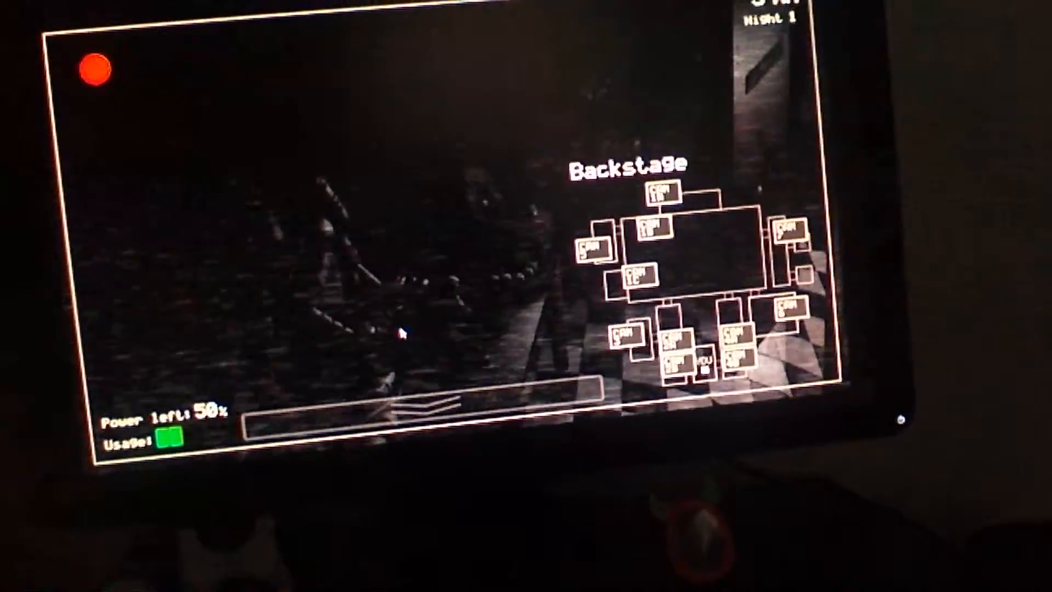